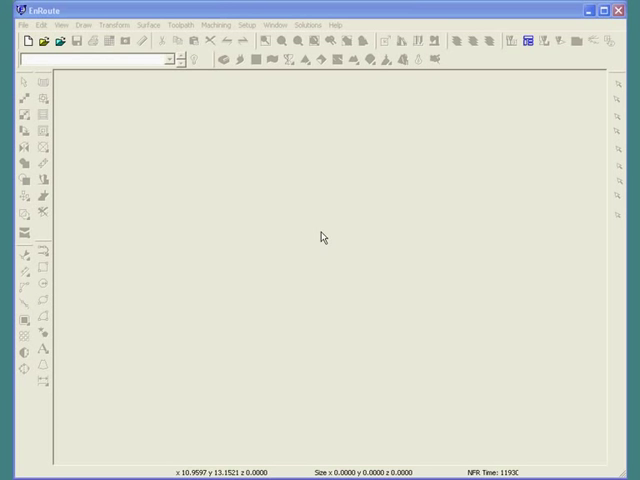
mouse_move(300, 226)
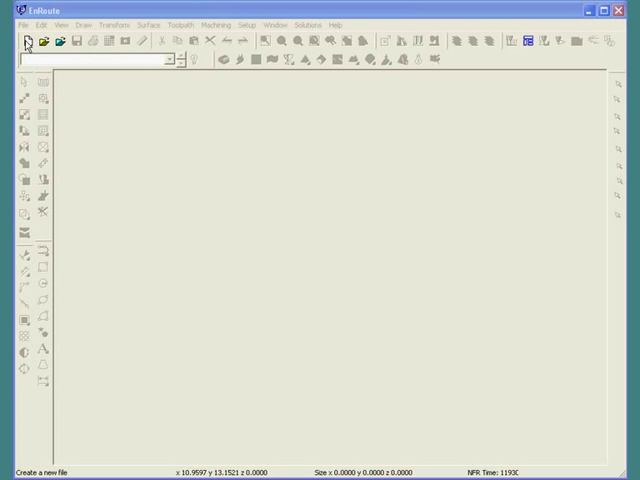
Create a new document, bringing up the 12 × 12 × 1 inch plate definition
left_click(26, 41)
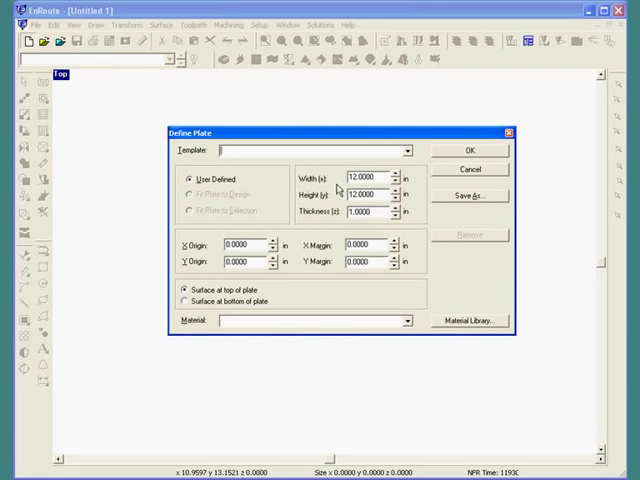
Accept the default 12 × 12 × 1 inch plate in the Define Plate dialog
left_click(470, 149)
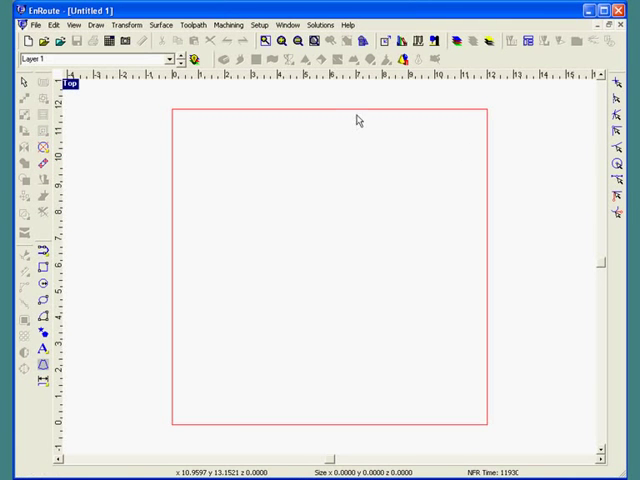
mouse_move(173, 191)
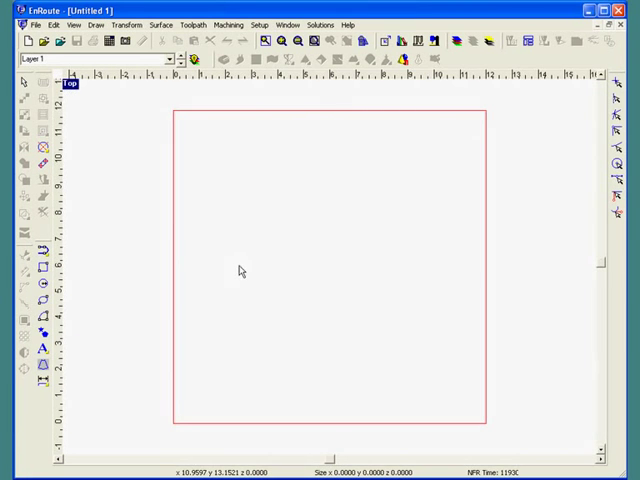
mouse_move(277, 215)
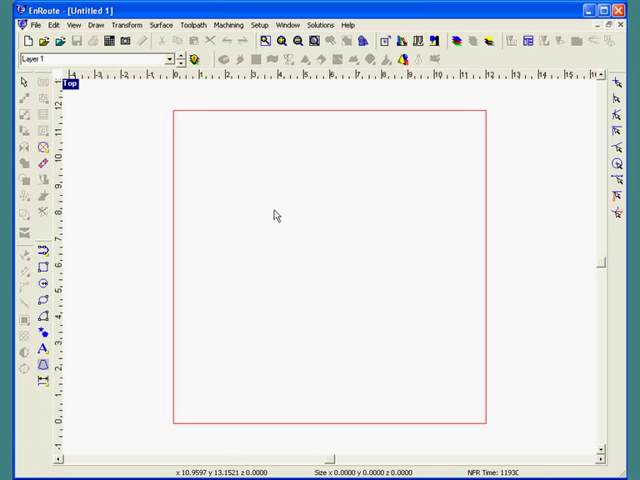
mouse_move(267, 210)
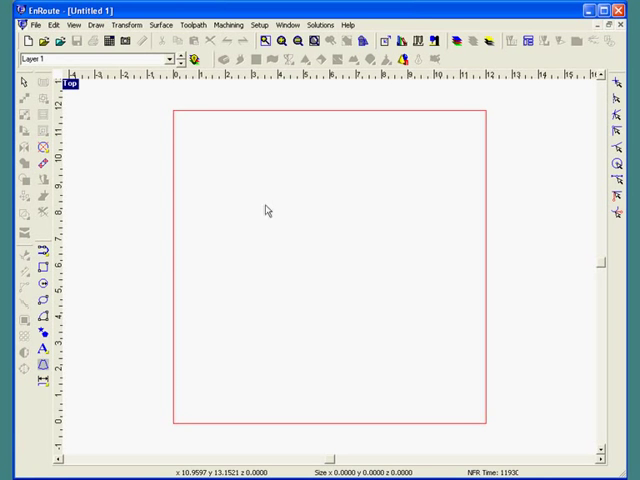
mouse_move(125, 91)
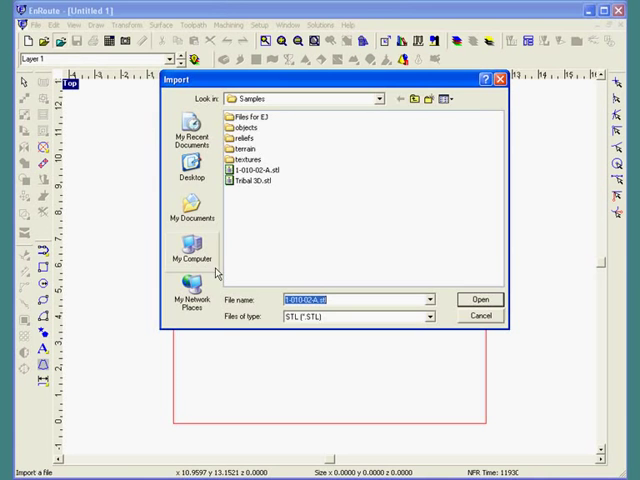
mouse_move(278, 279)
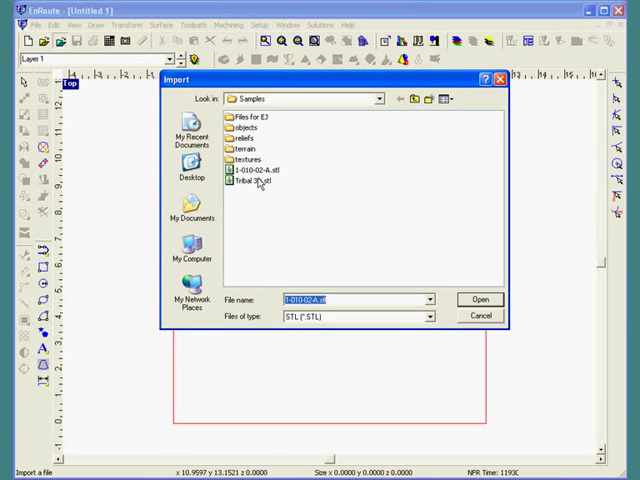
Import the fleur-de-lis mesh 1-010-02-A.stl from the Samples folder
left_click(258, 169)
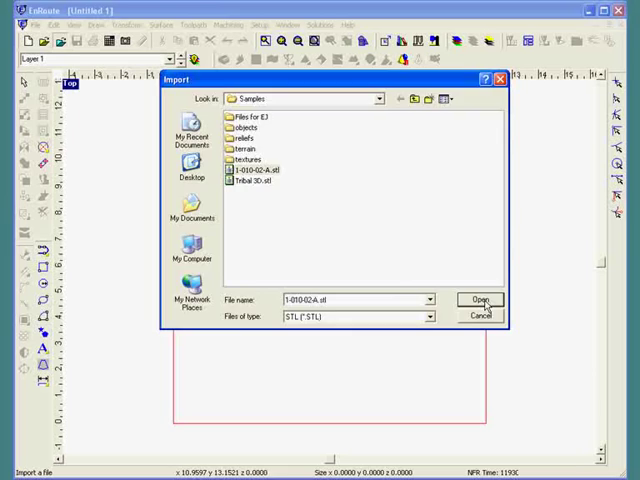
left_click(481, 299)
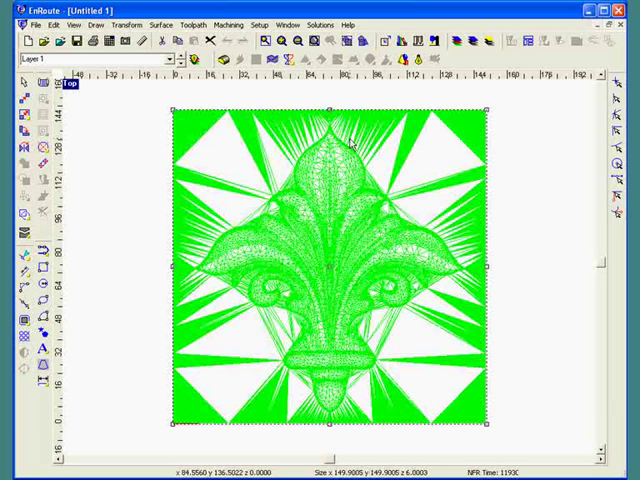
mouse_move(460, 103)
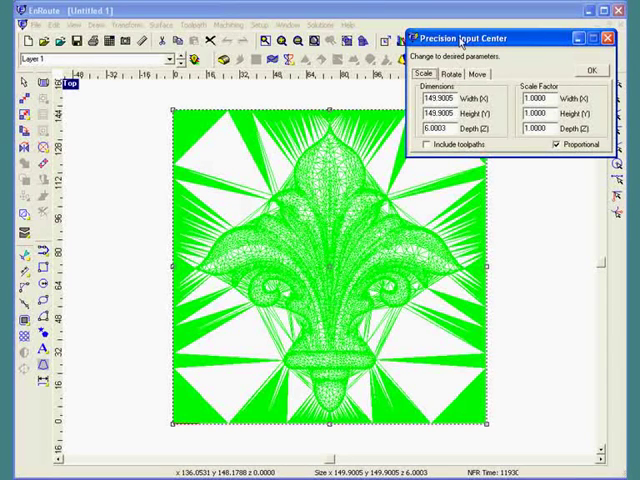
Resize the mesh proportionally to 10 × 10 inches, depth 0.4003, and close the panel
left_click_drag(465, 37, 355, 121)
type("10.0000")
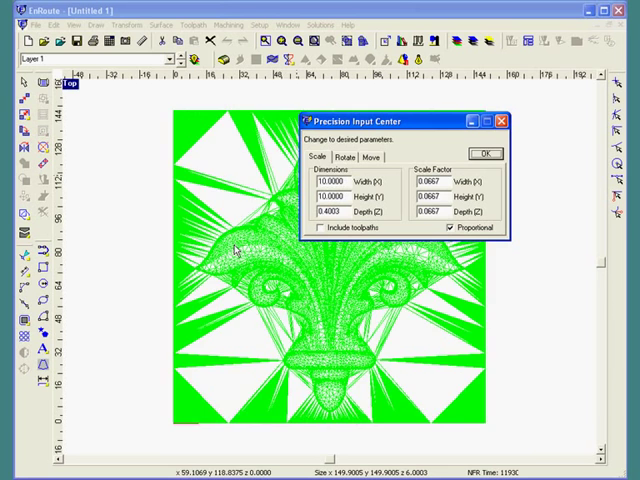
left_click(484, 153)
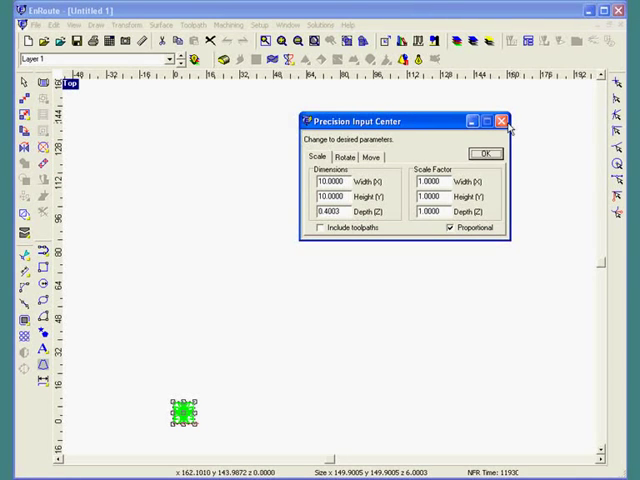
left_click(502, 121)
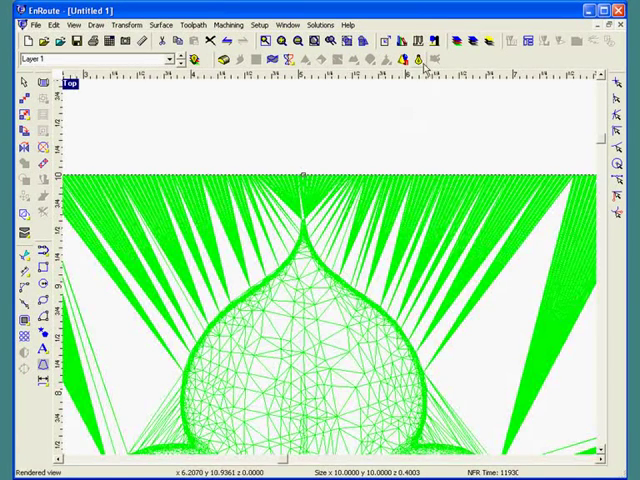
Zoom to Plate so the whole 12 × 12 plate and mesh fit the window
left_click(418, 59)
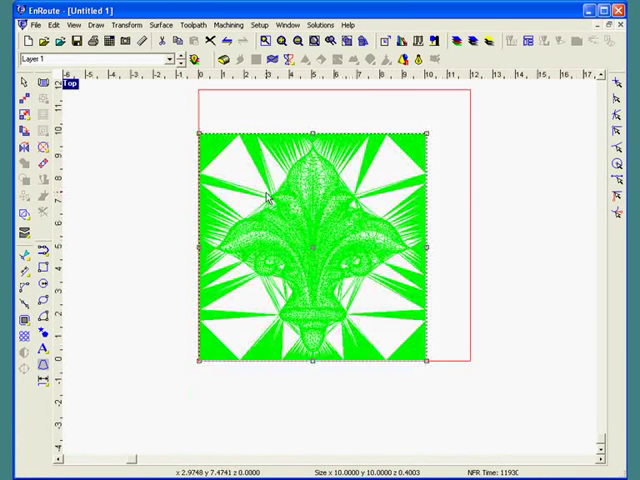
mouse_move(85, 275)
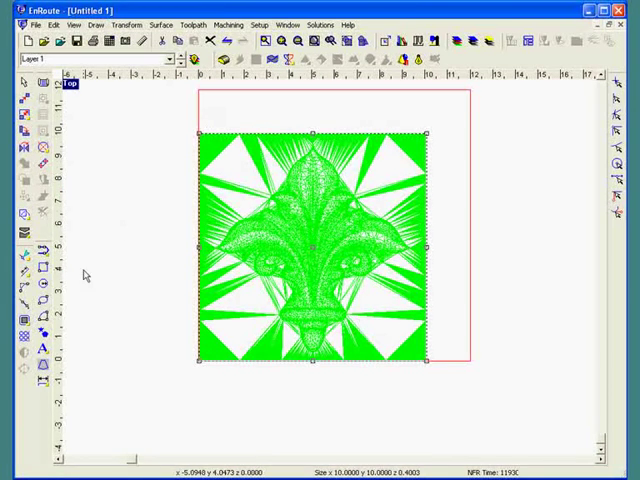
mouse_move(328, 248)
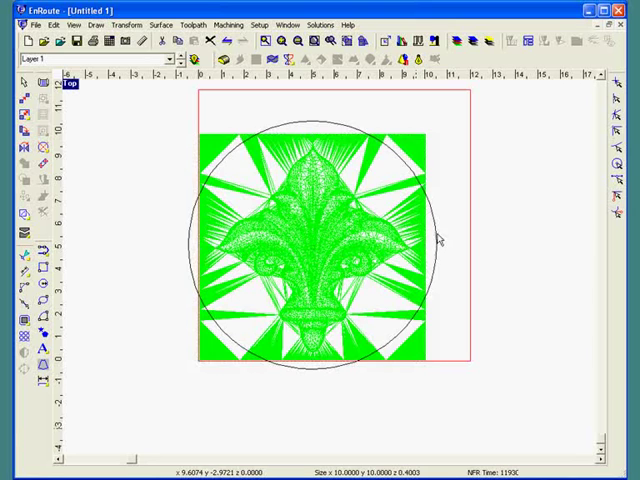
Draw a circle about 11 inches across enclosing the fleur-de-lis mesh
left_click(320, 250)
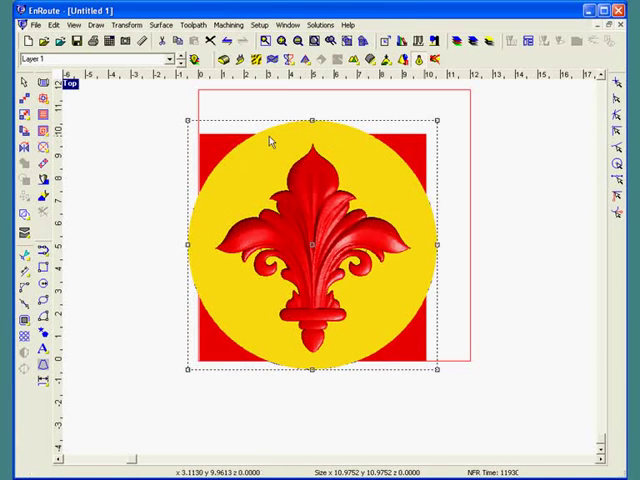
mouse_move(427, 315)
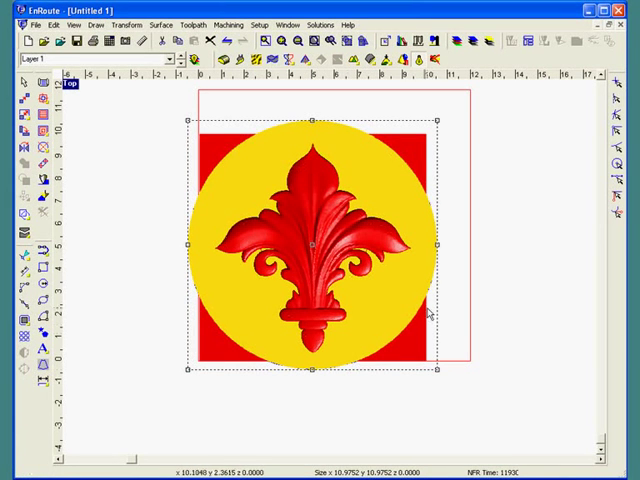
mouse_move(280, 200)
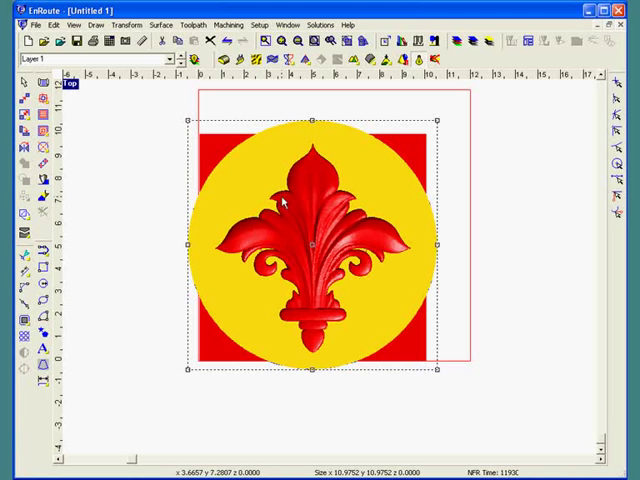
mouse_move(112, 105)
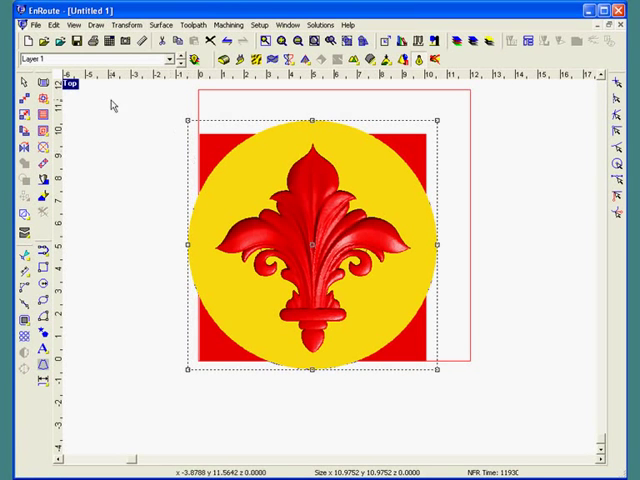
mouse_move(75, 85)
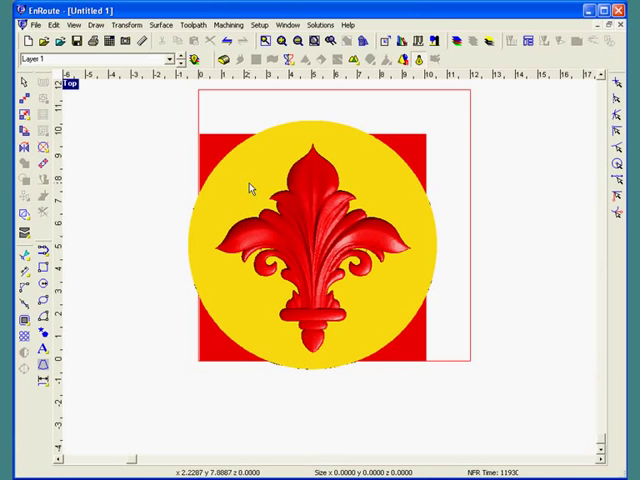
mouse_move(292, 127)
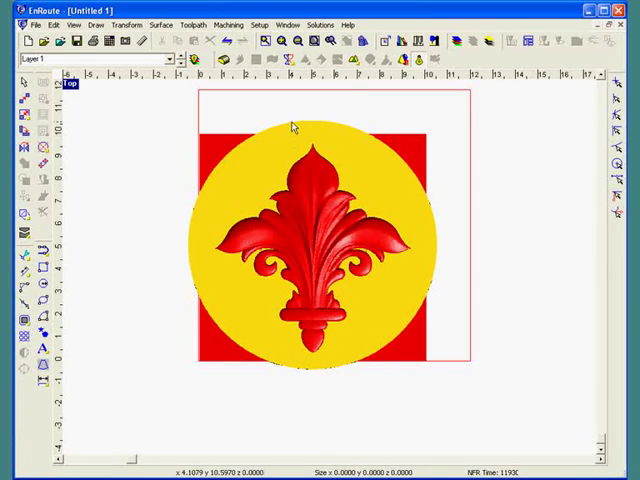
left_click(312, 240)
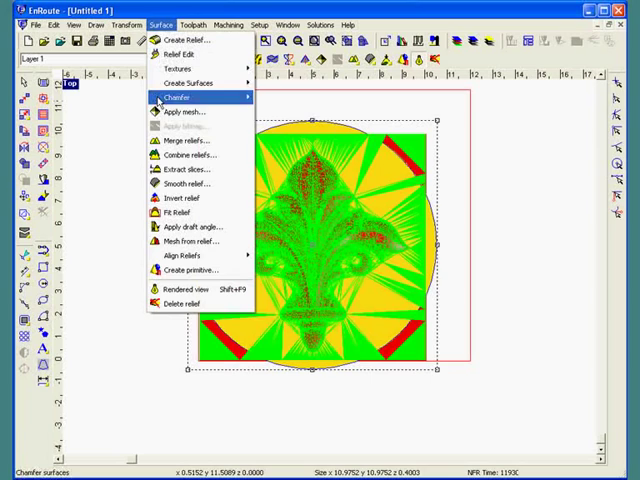
Apply the fleur-de-lis mesh onto the yellow circular relief using Surface > Apply mesh
left_click(185, 112)
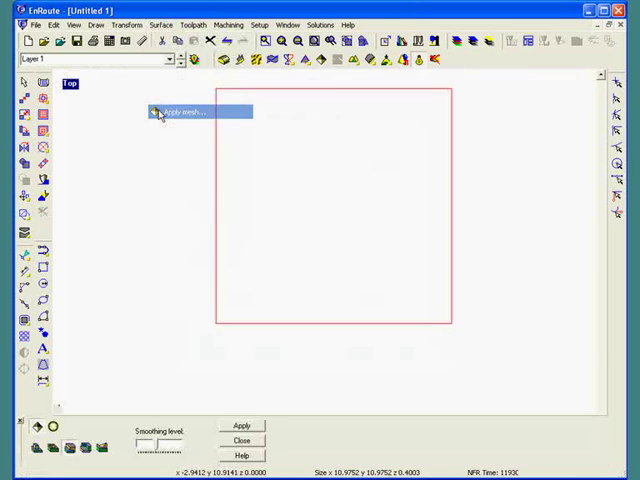
left_click(241, 426)
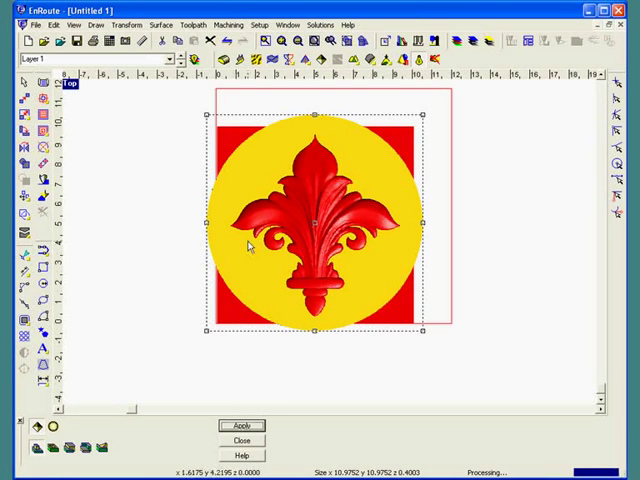
mouse_move(242, 187)
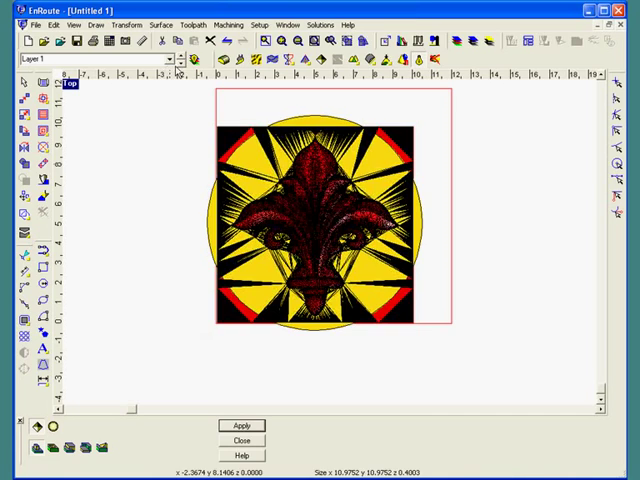
left_click(241, 425)
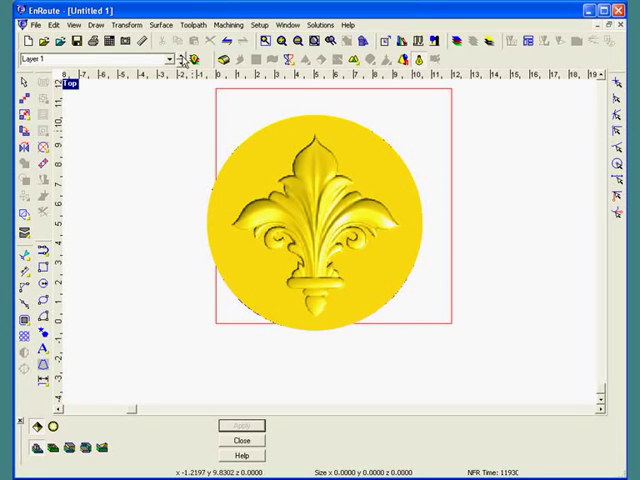
mouse_move(286, 154)
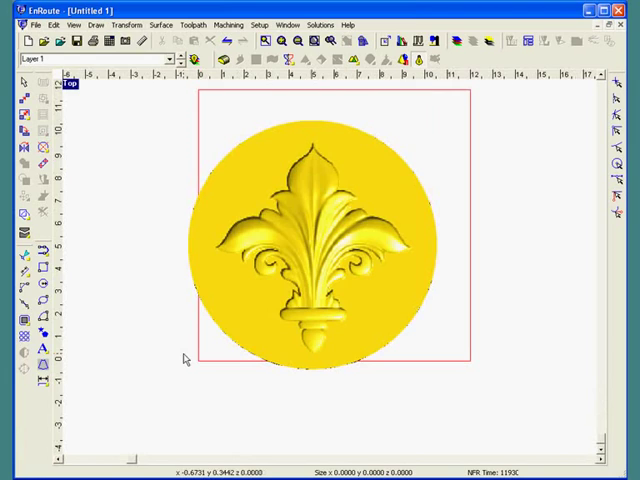
mouse_move(389, 177)
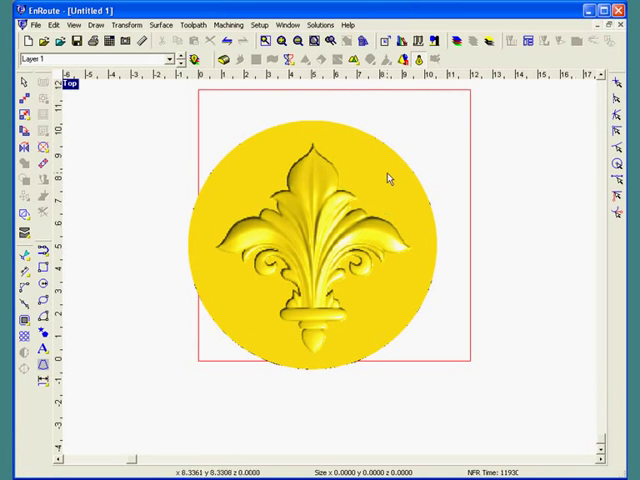
mouse_move(322, 205)
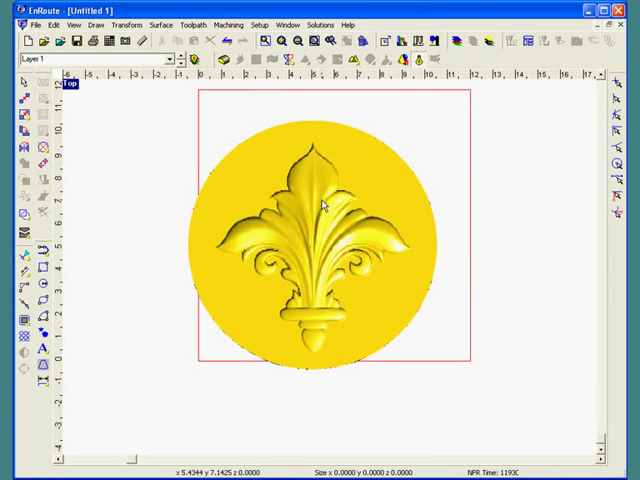
mouse_move(230, 211)
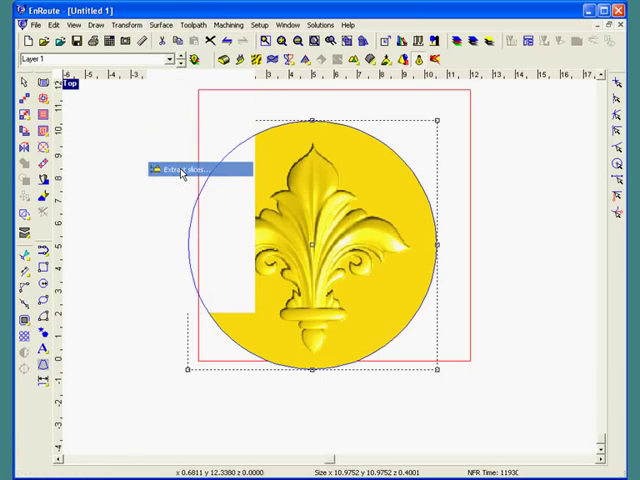
Extract the fleur-de-lis slice from the disc and switch off Rendered view
left_click(180, 170)
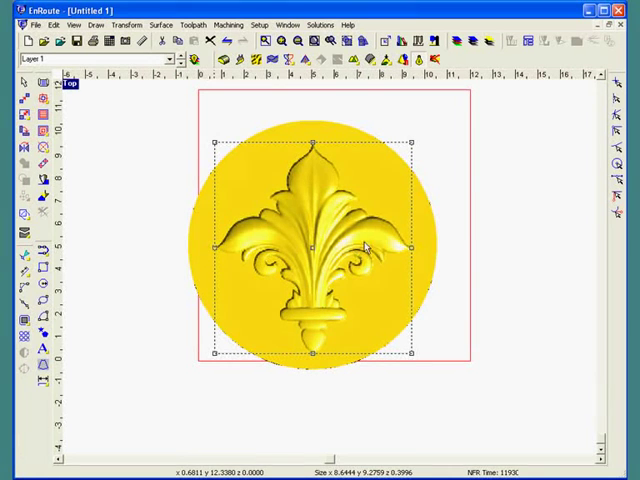
mouse_move(328, 168)
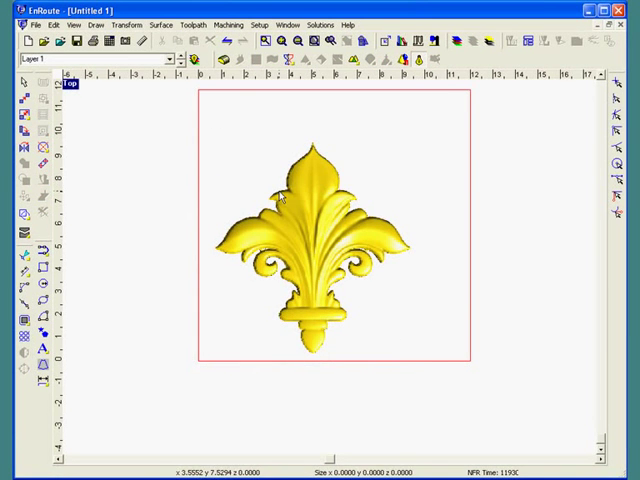
left_click(418, 63)
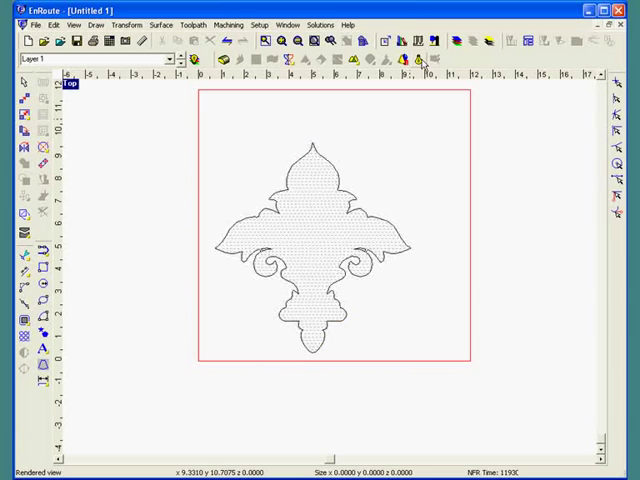